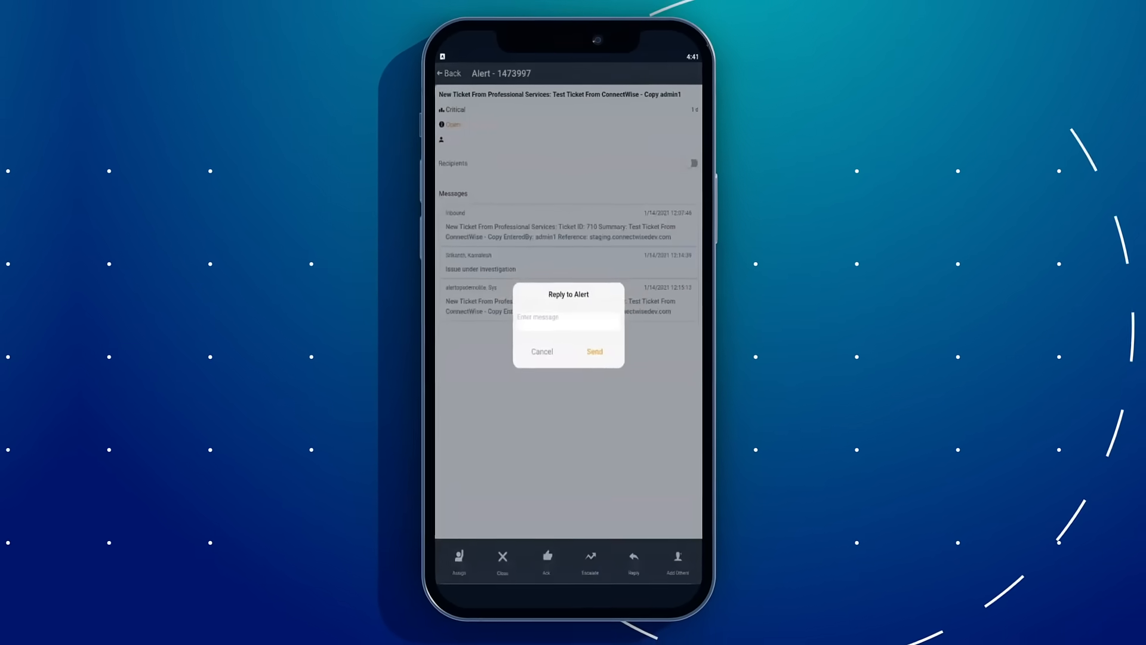
# Step: Post the reply 'Cause Identified' on alert 1473997, which logs it to linked ConnectWise ticket #708
pyautogui.write('Cause Identified')
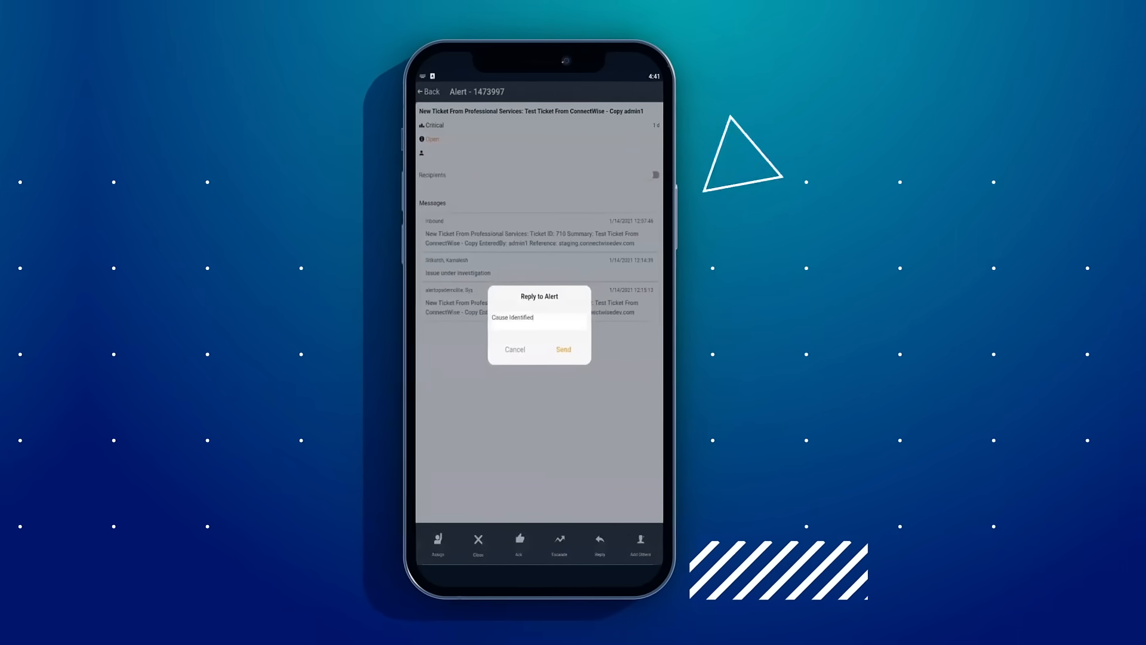
pyautogui.click(563, 349)
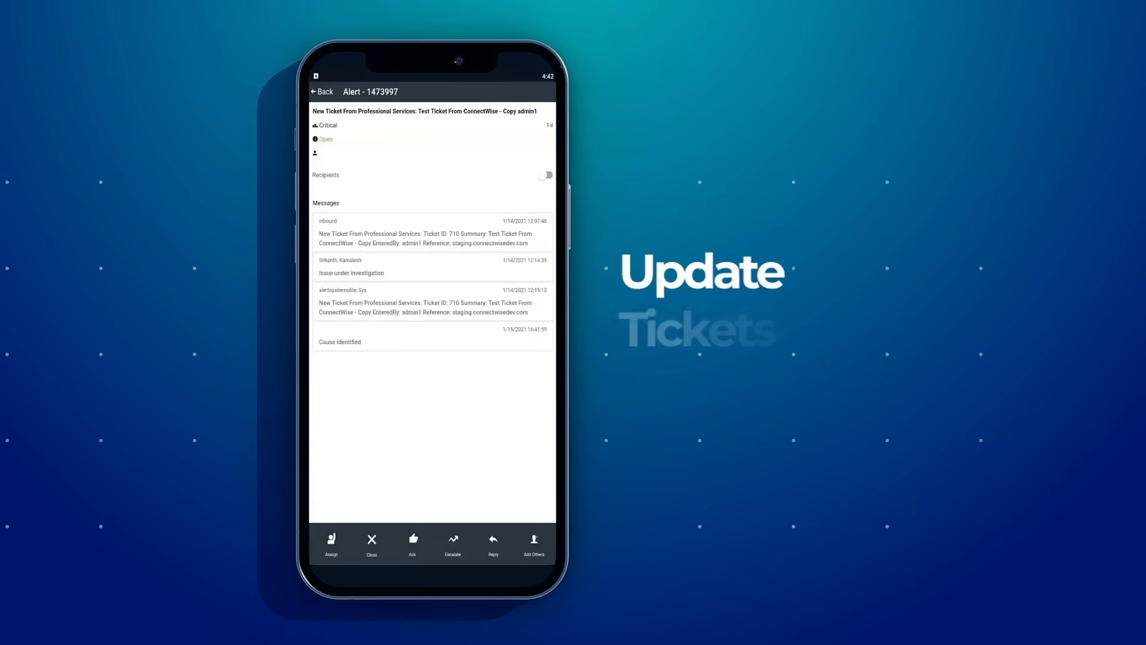
pyautogui.click(331, 541)
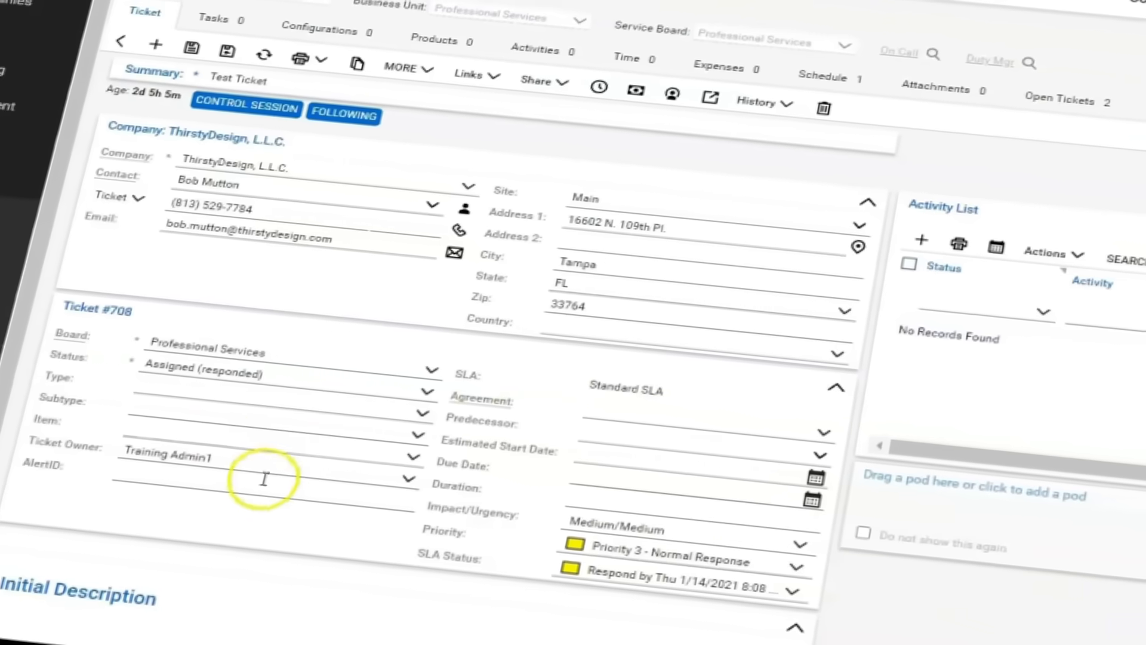
pyautogui.scroll(-3)
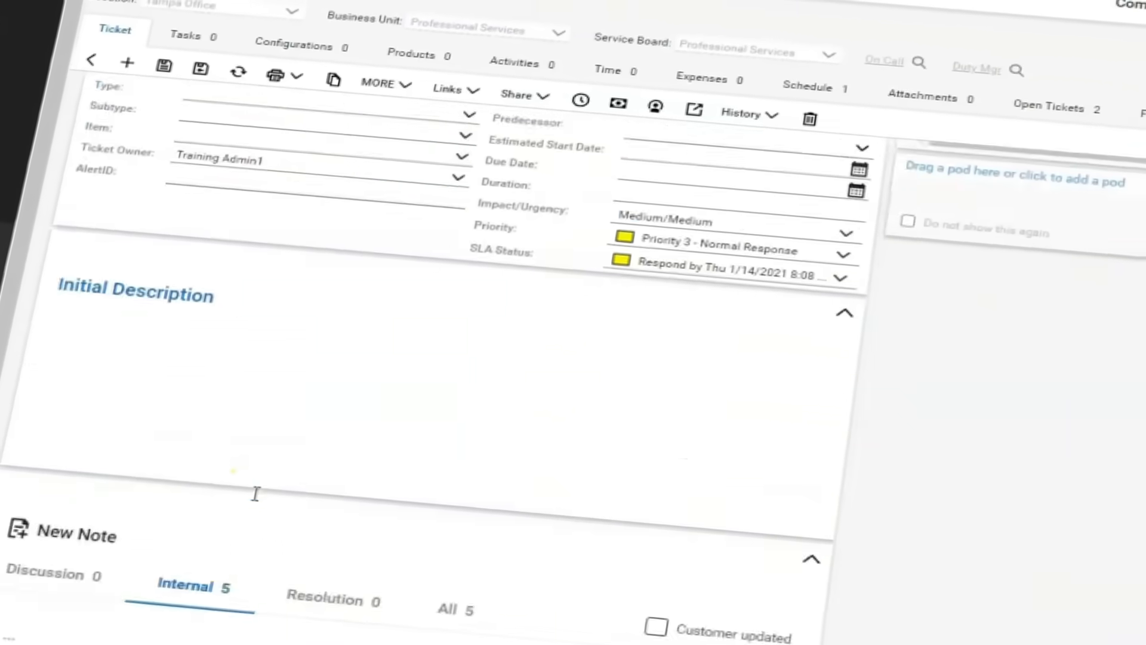
pyautogui.scroll(-3)
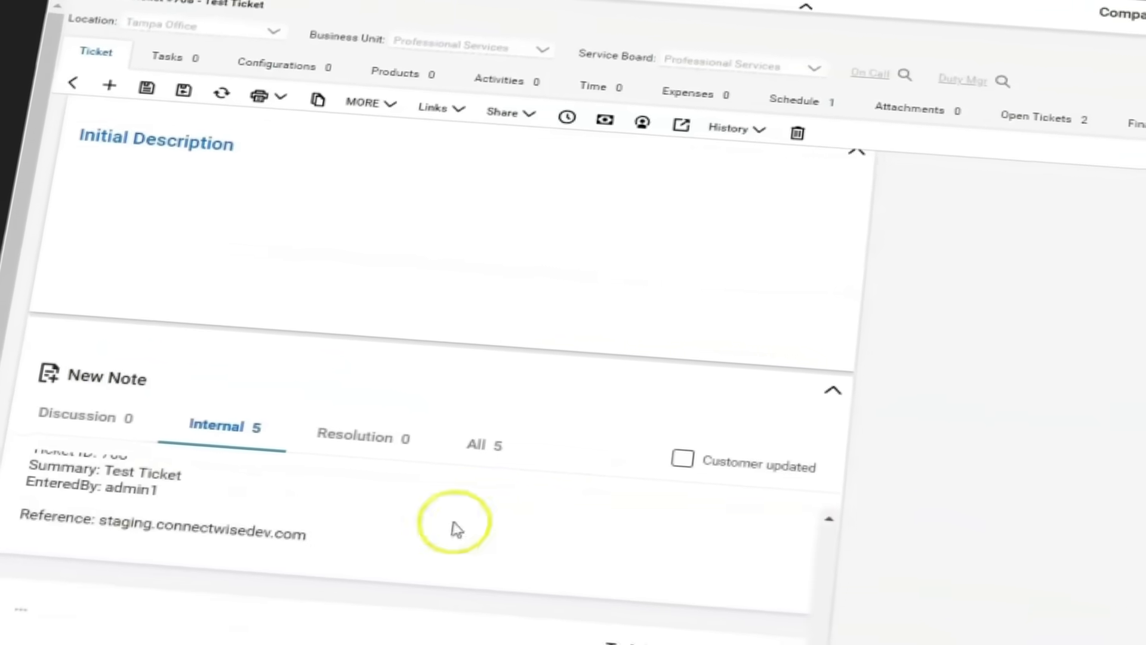